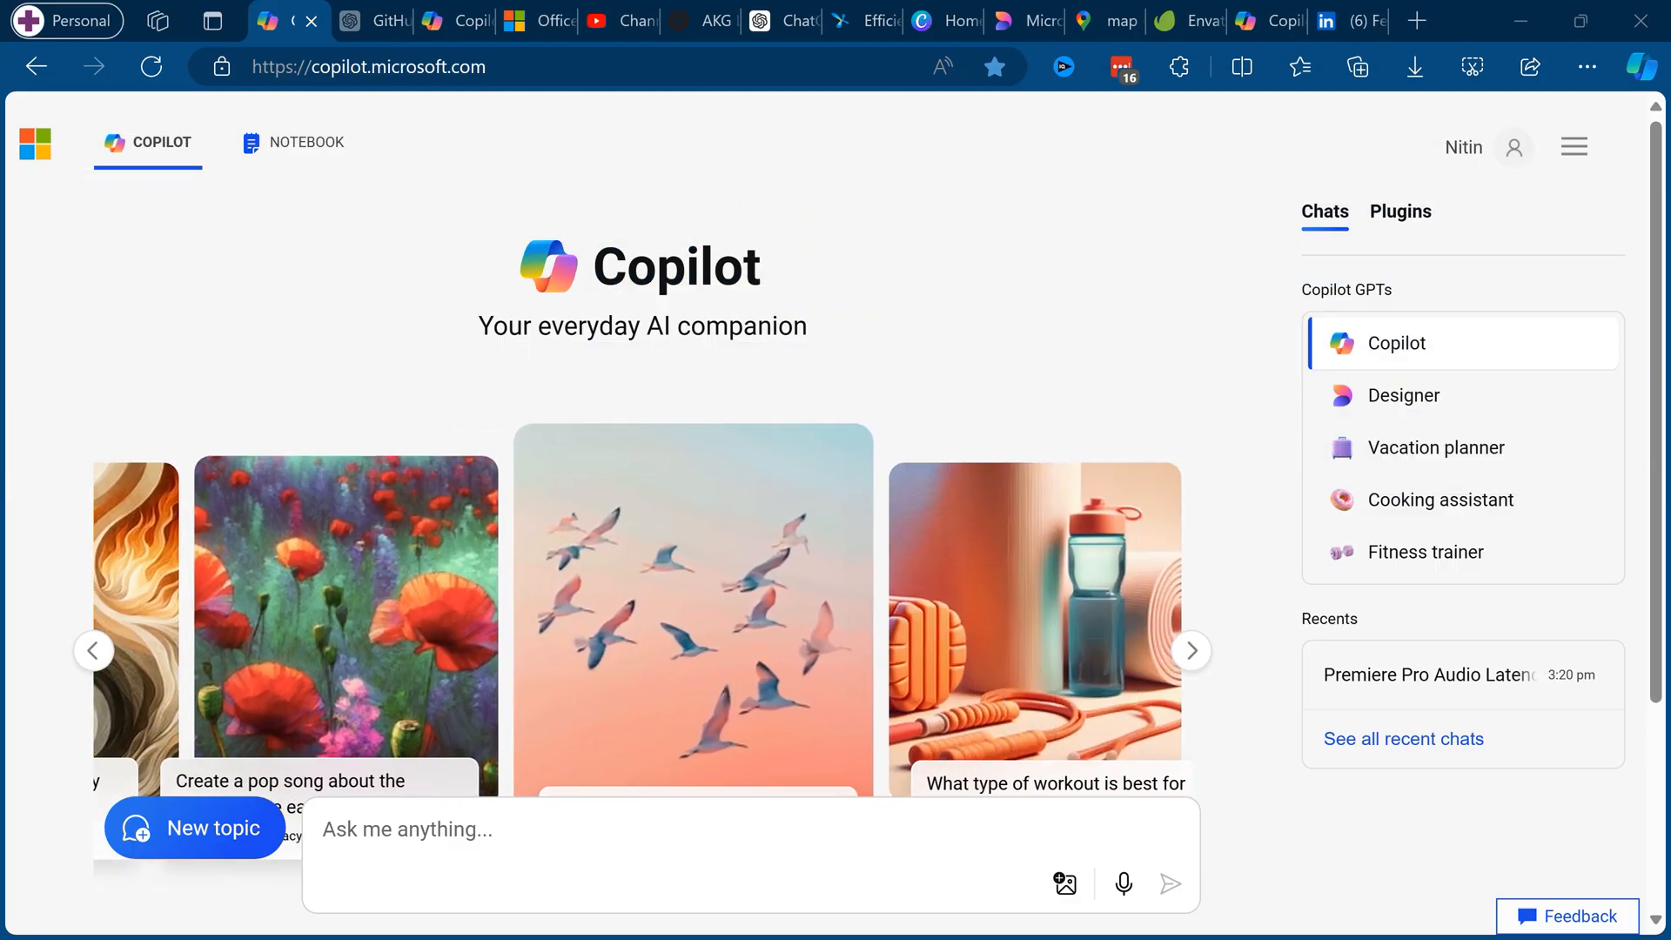
pyautogui.moveTo(211, 21)
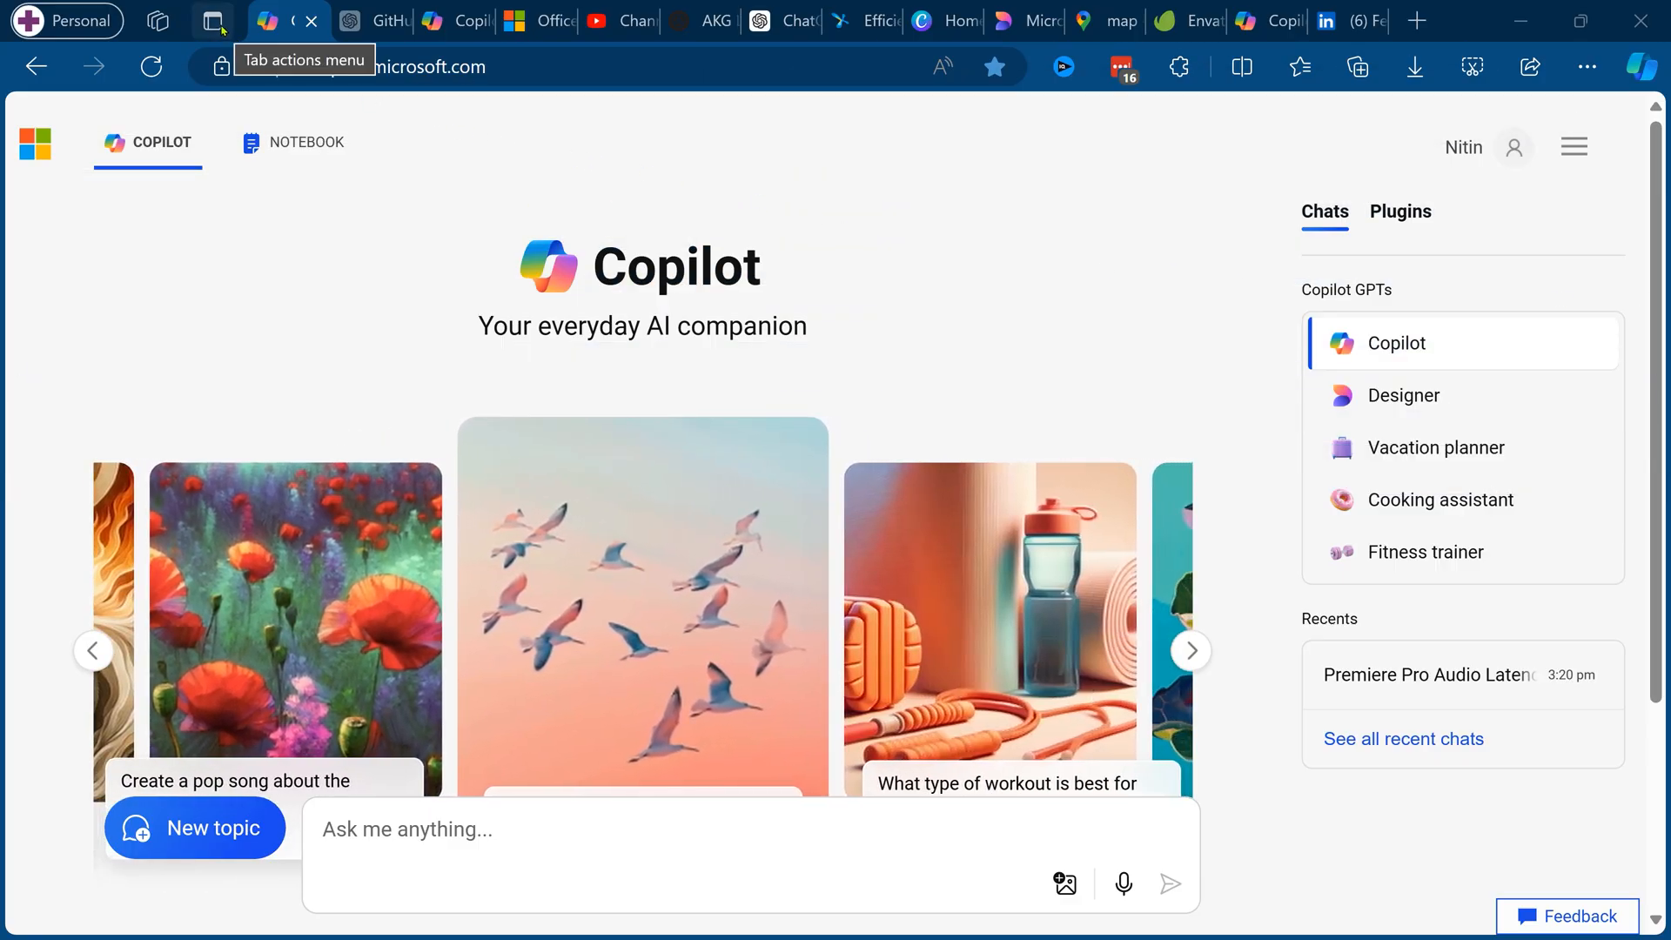
# Step: Show the tab actions menu from the top-left of the tab bar
pyautogui.click(212, 21)
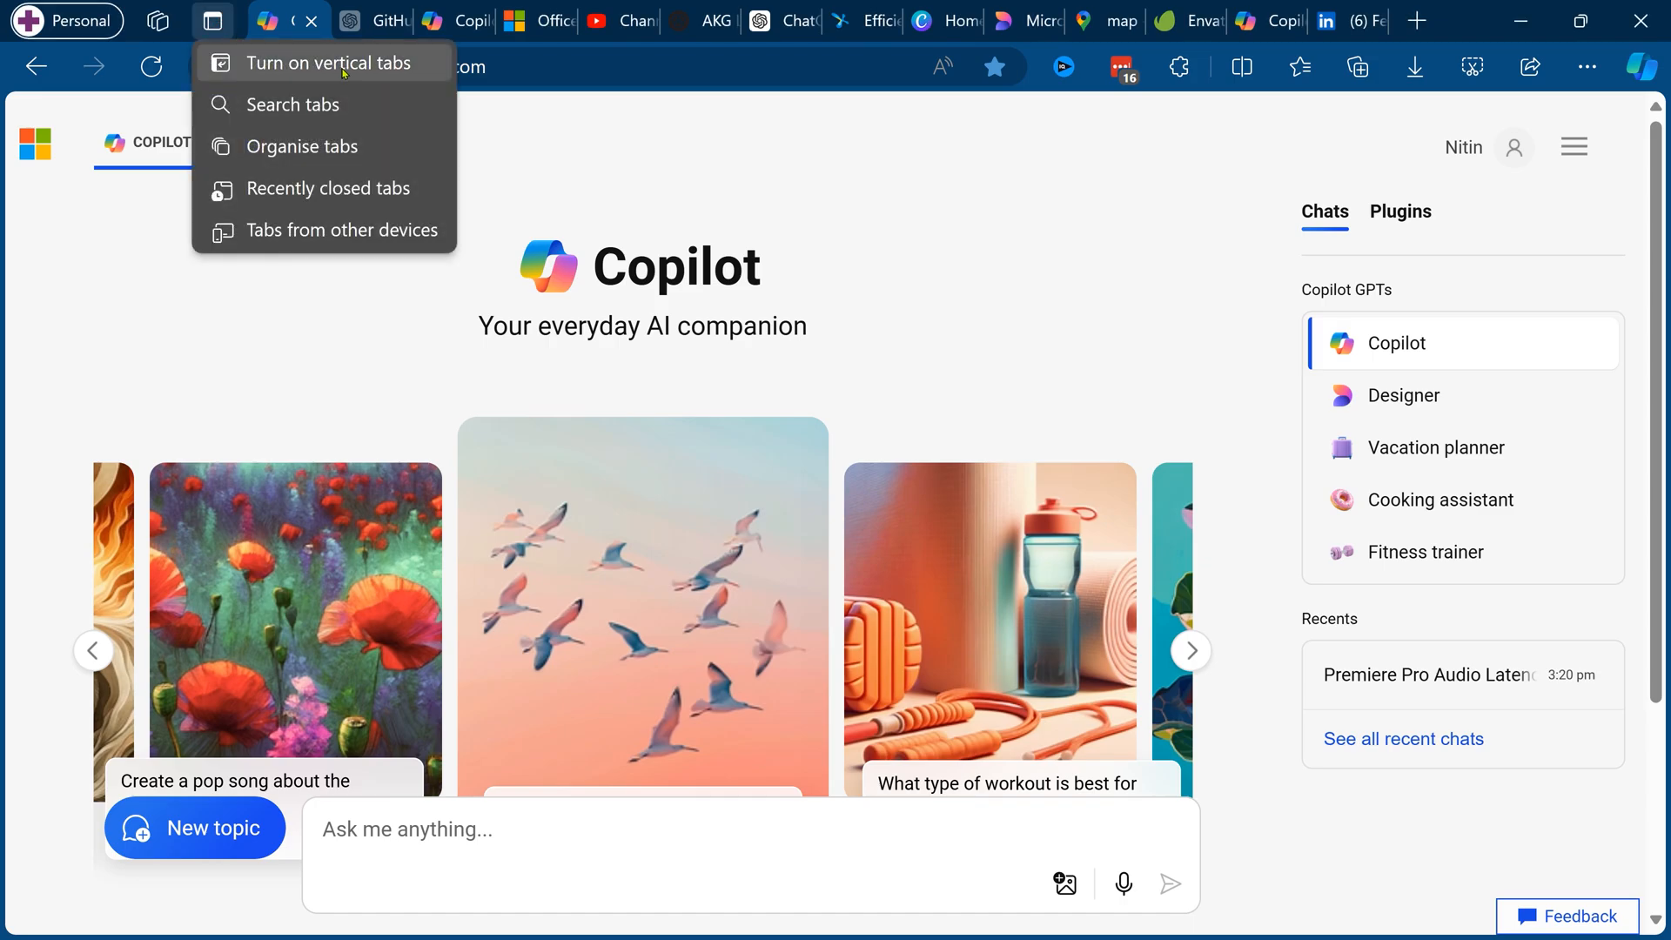
# Step: Turn on vertical tabs and switch to the AKG LYRA tab in the side strip
pyautogui.press('Ctrl+Shift+,')
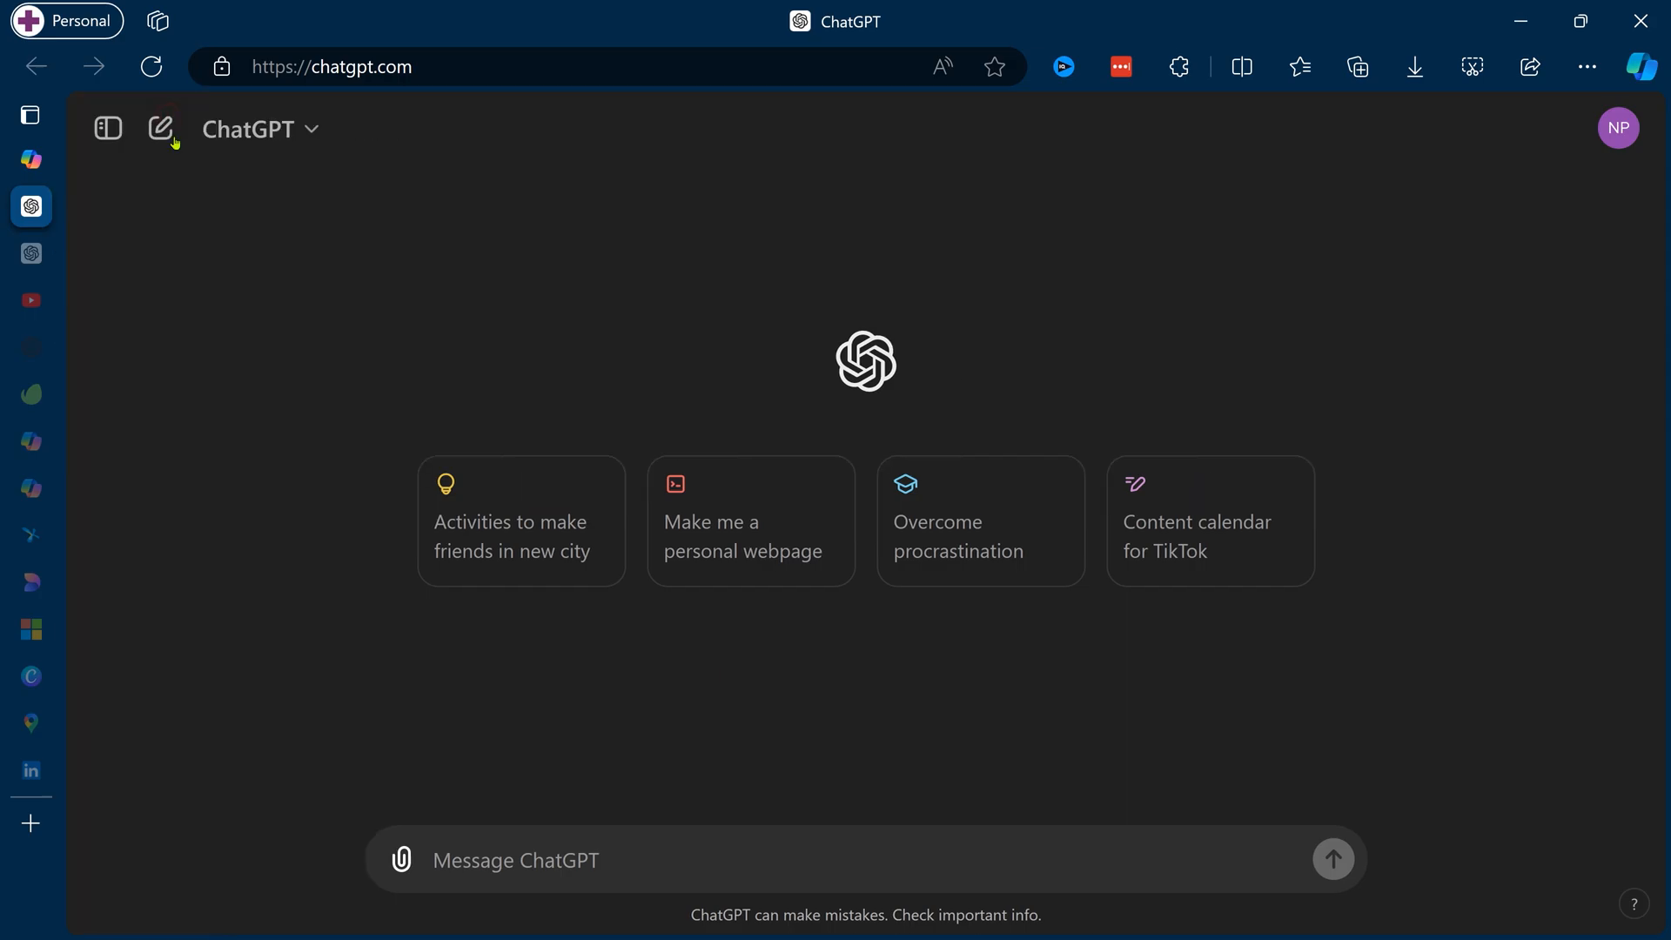
pyautogui.moveTo(387, 408)
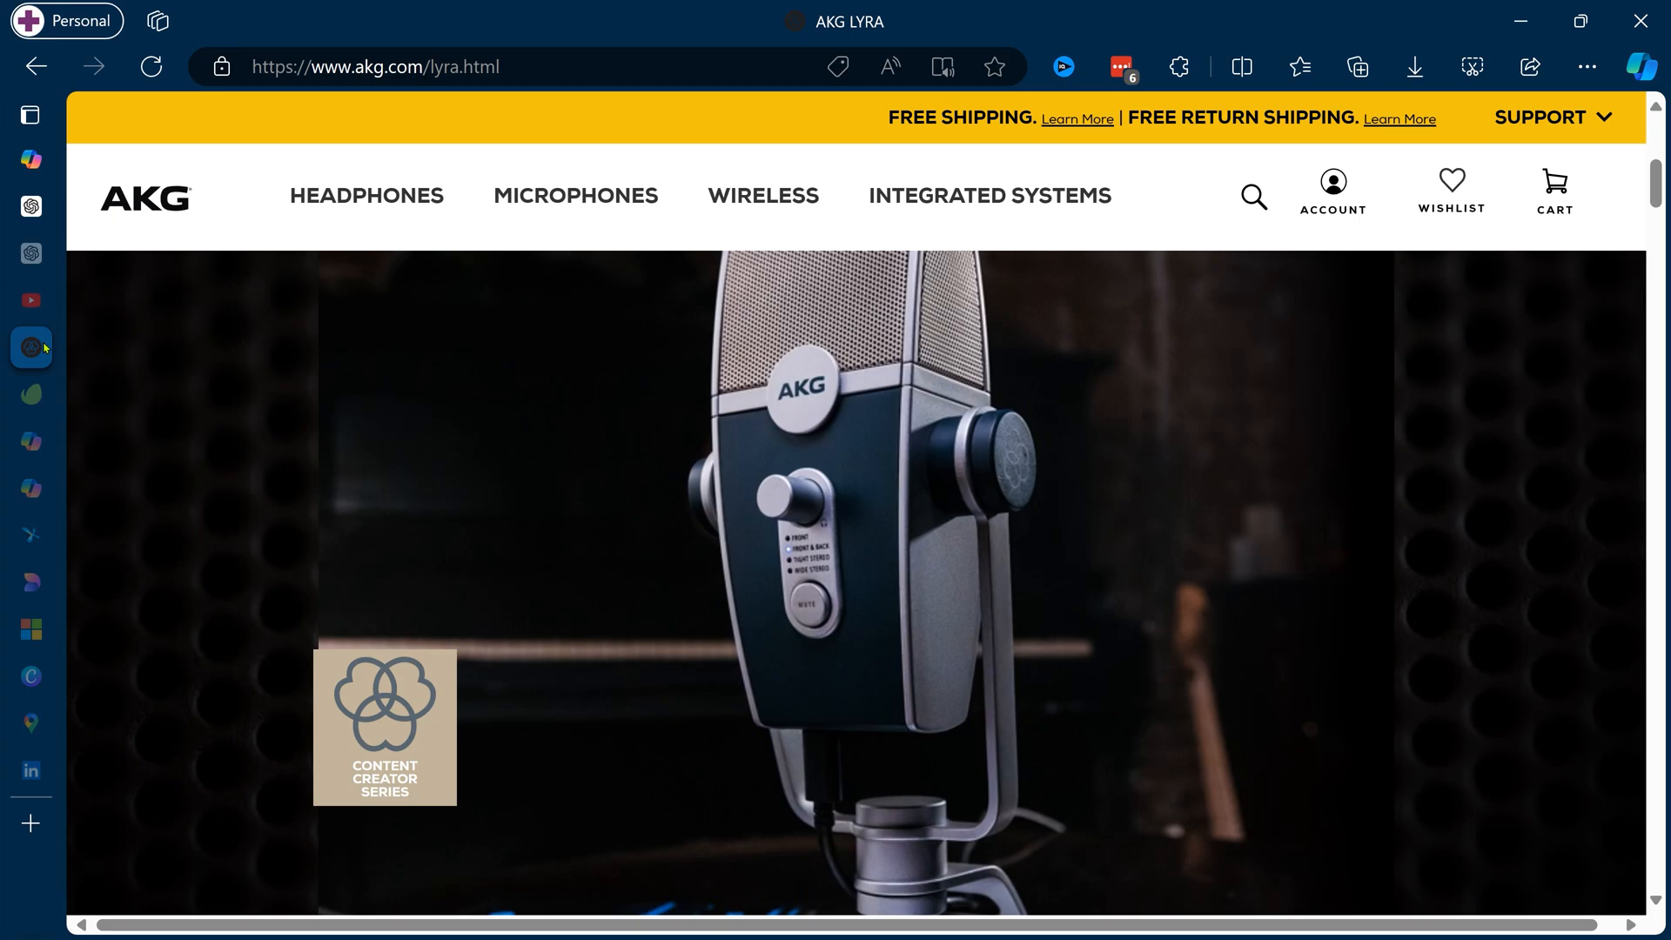
pyautogui.click(32, 114)
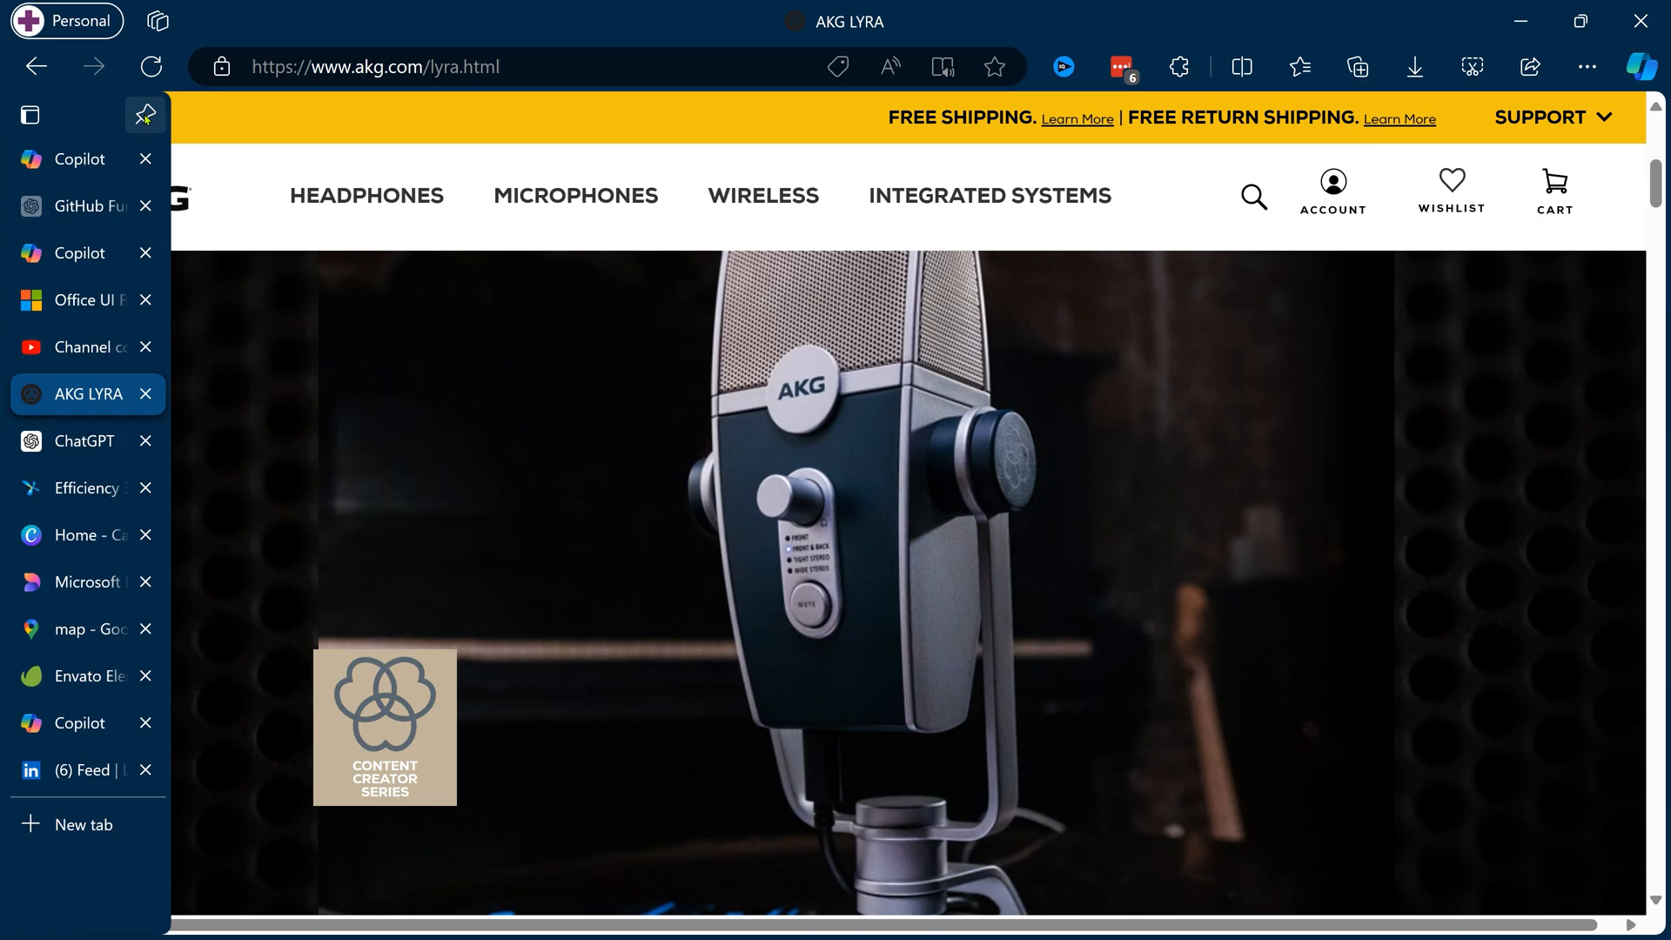
# Step: Pin the Copilot and ChatGPT tabs via their context menus
pyautogui.rightClick(87, 393)
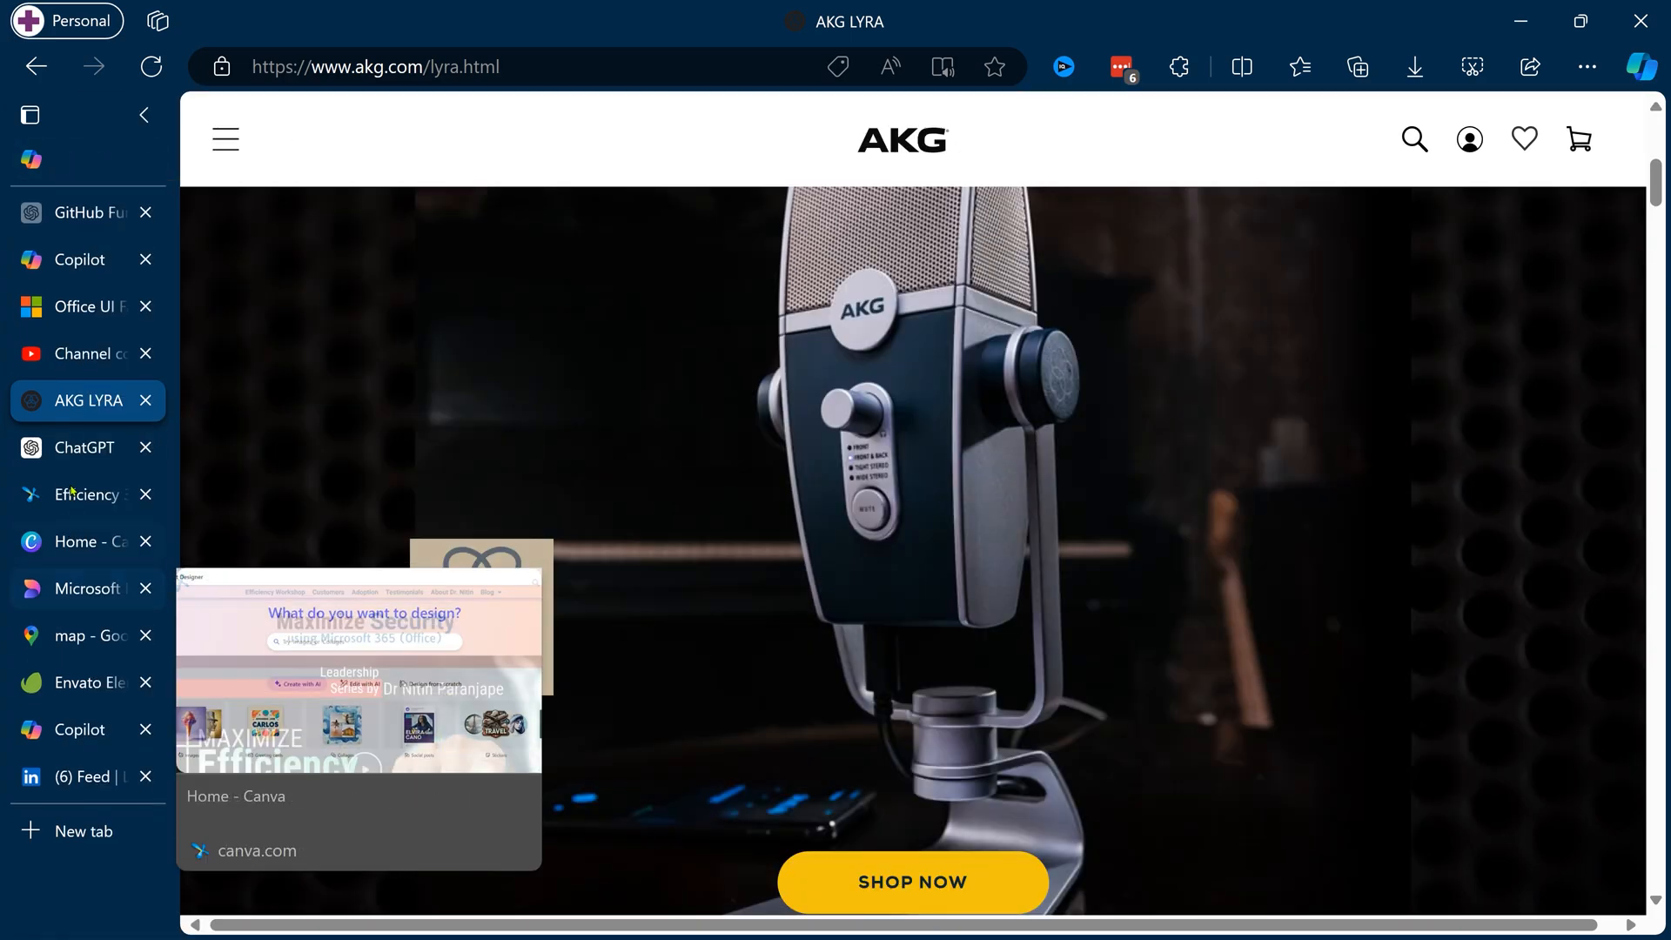
pyautogui.rightClick(87, 400)
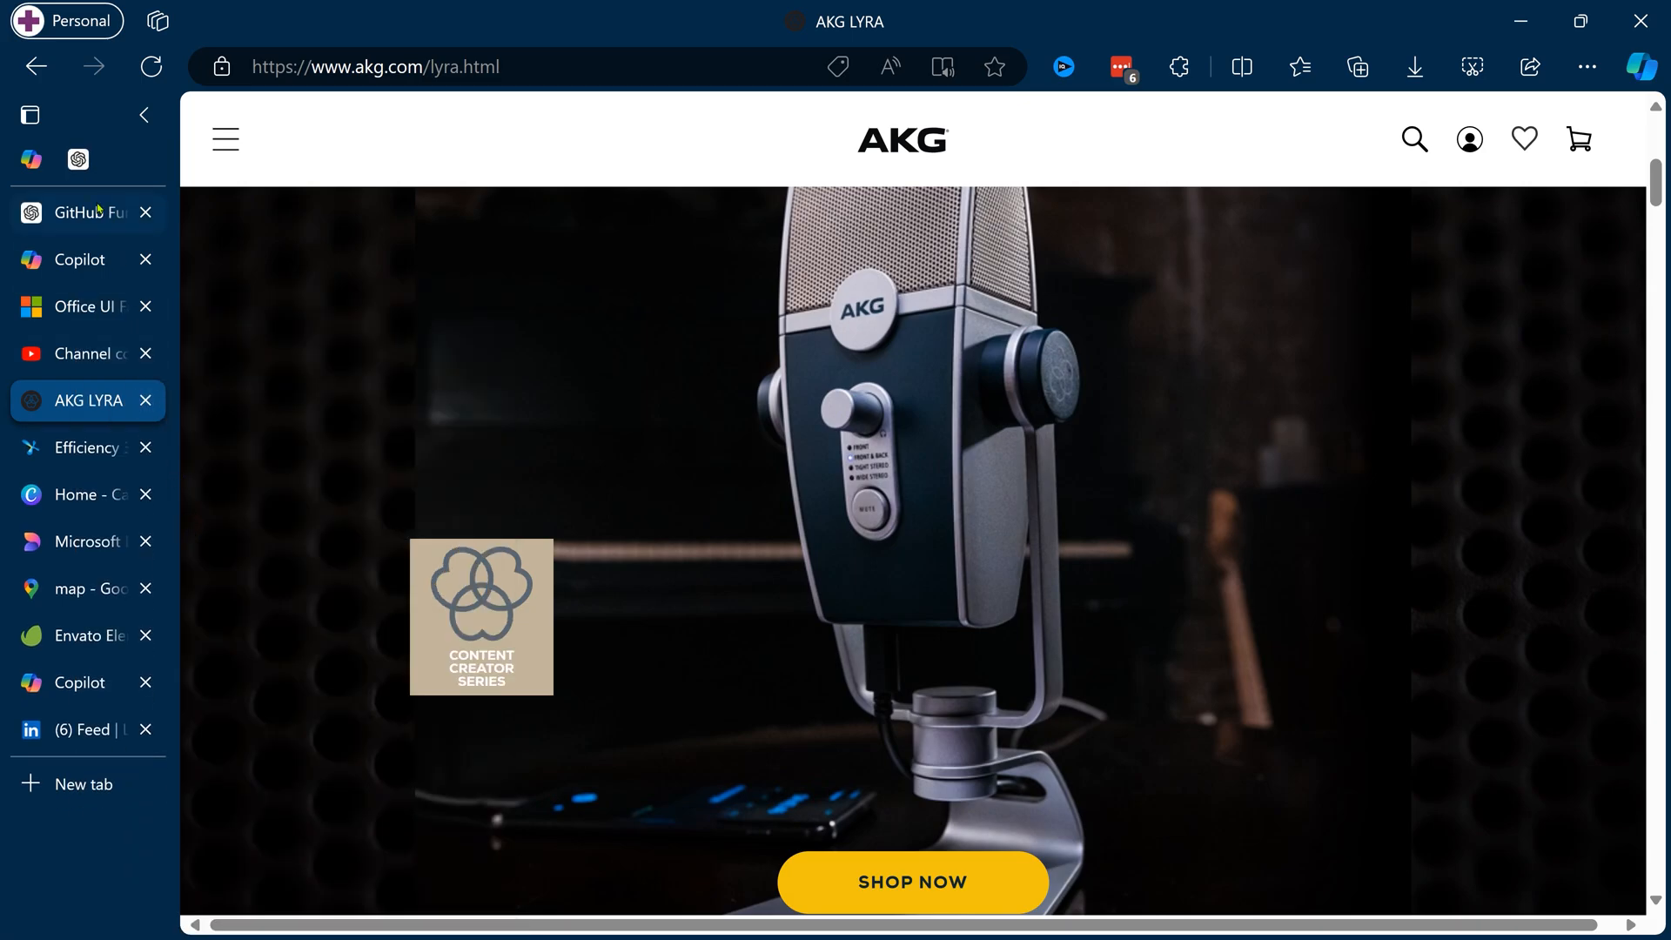
pyautogui.moveTo(78, 159)
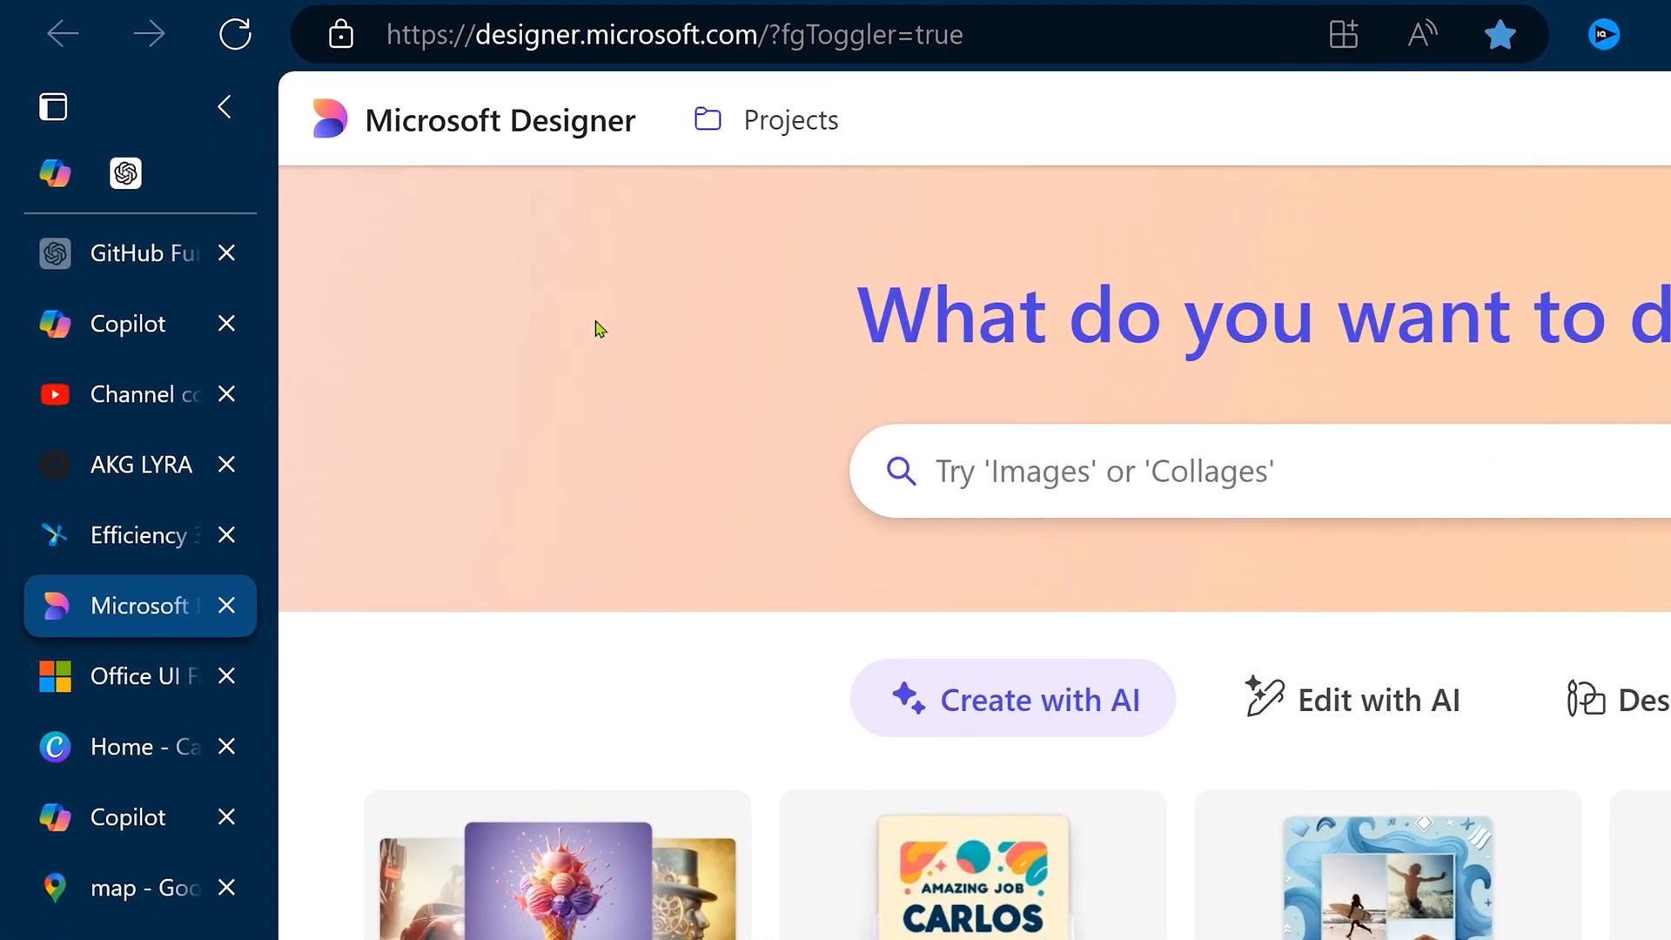
# Step: Search open tabs with Ctrl+Shift+A for 'off' and switch to Microsoft Designer
pyautogui.press('Ctrl+Shift+A')
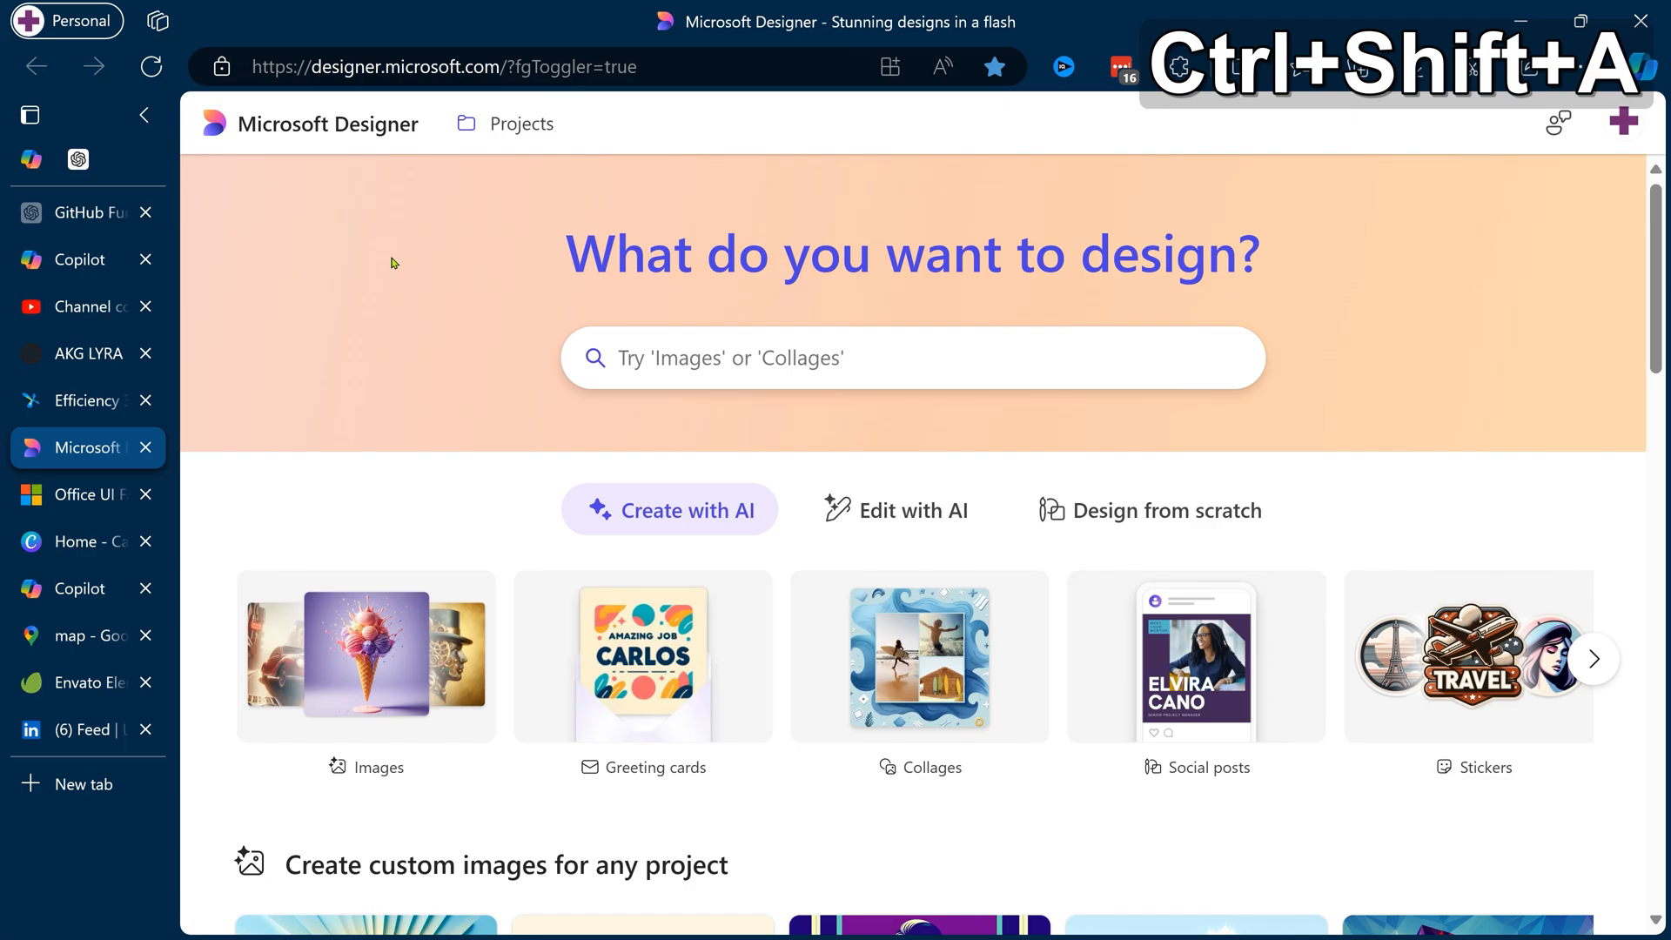
pyautogui.write('off')
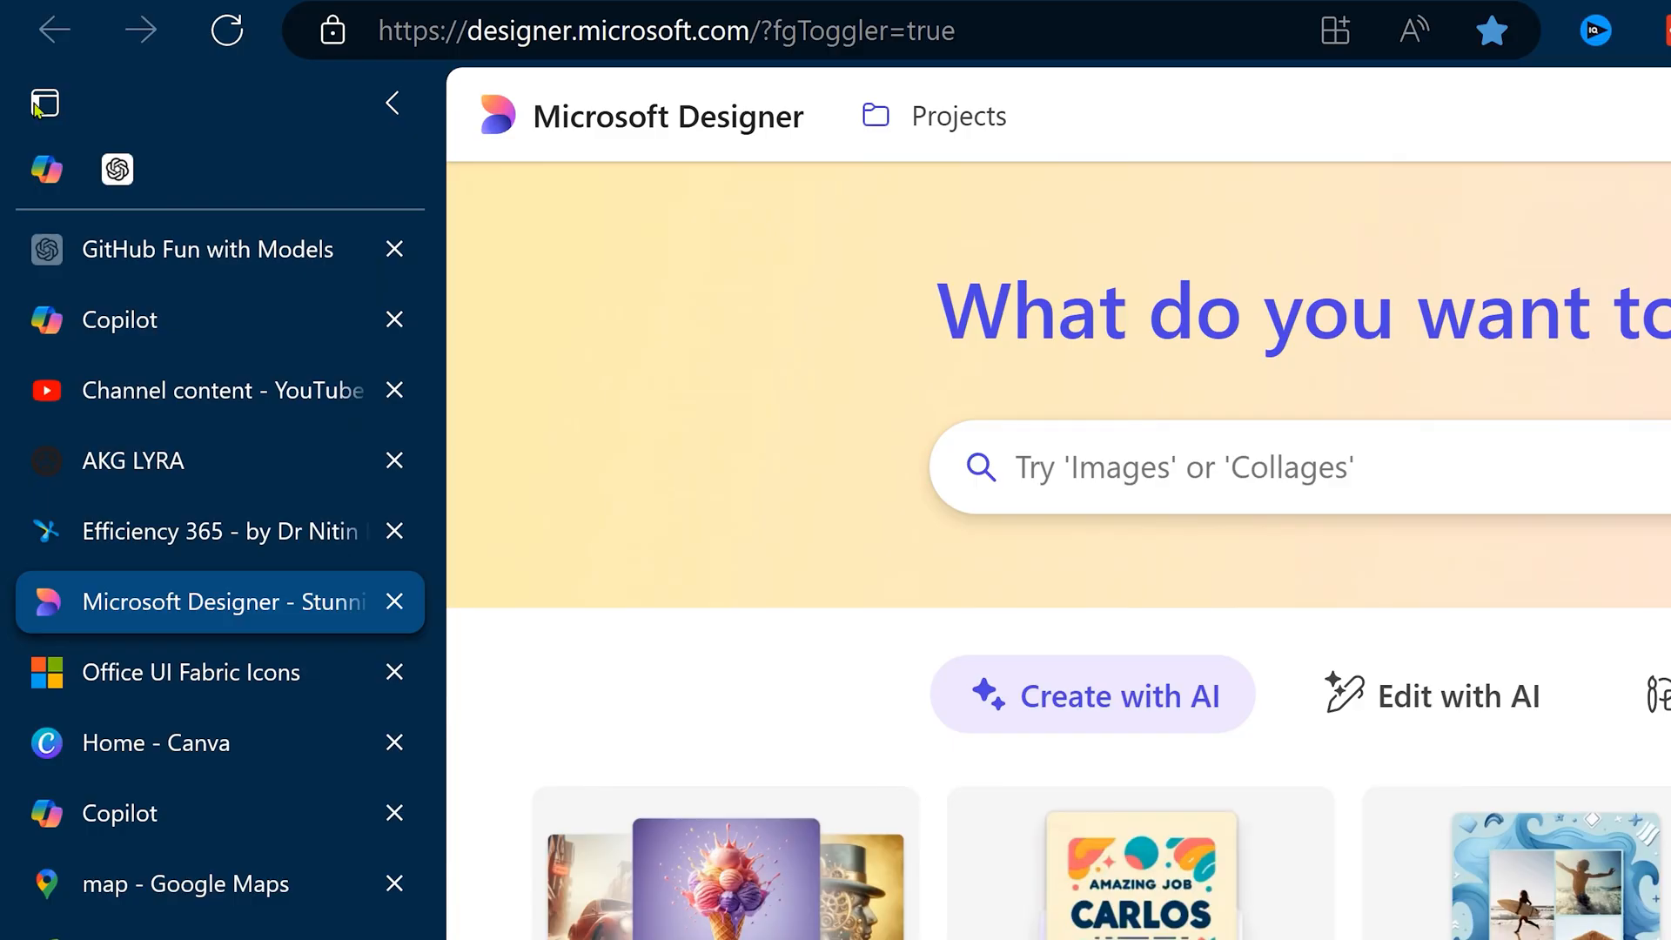
# Step: Run Organise tabs so Edge groups the open tabs into Development and Content Creation
pyautogui.click(45, 102)
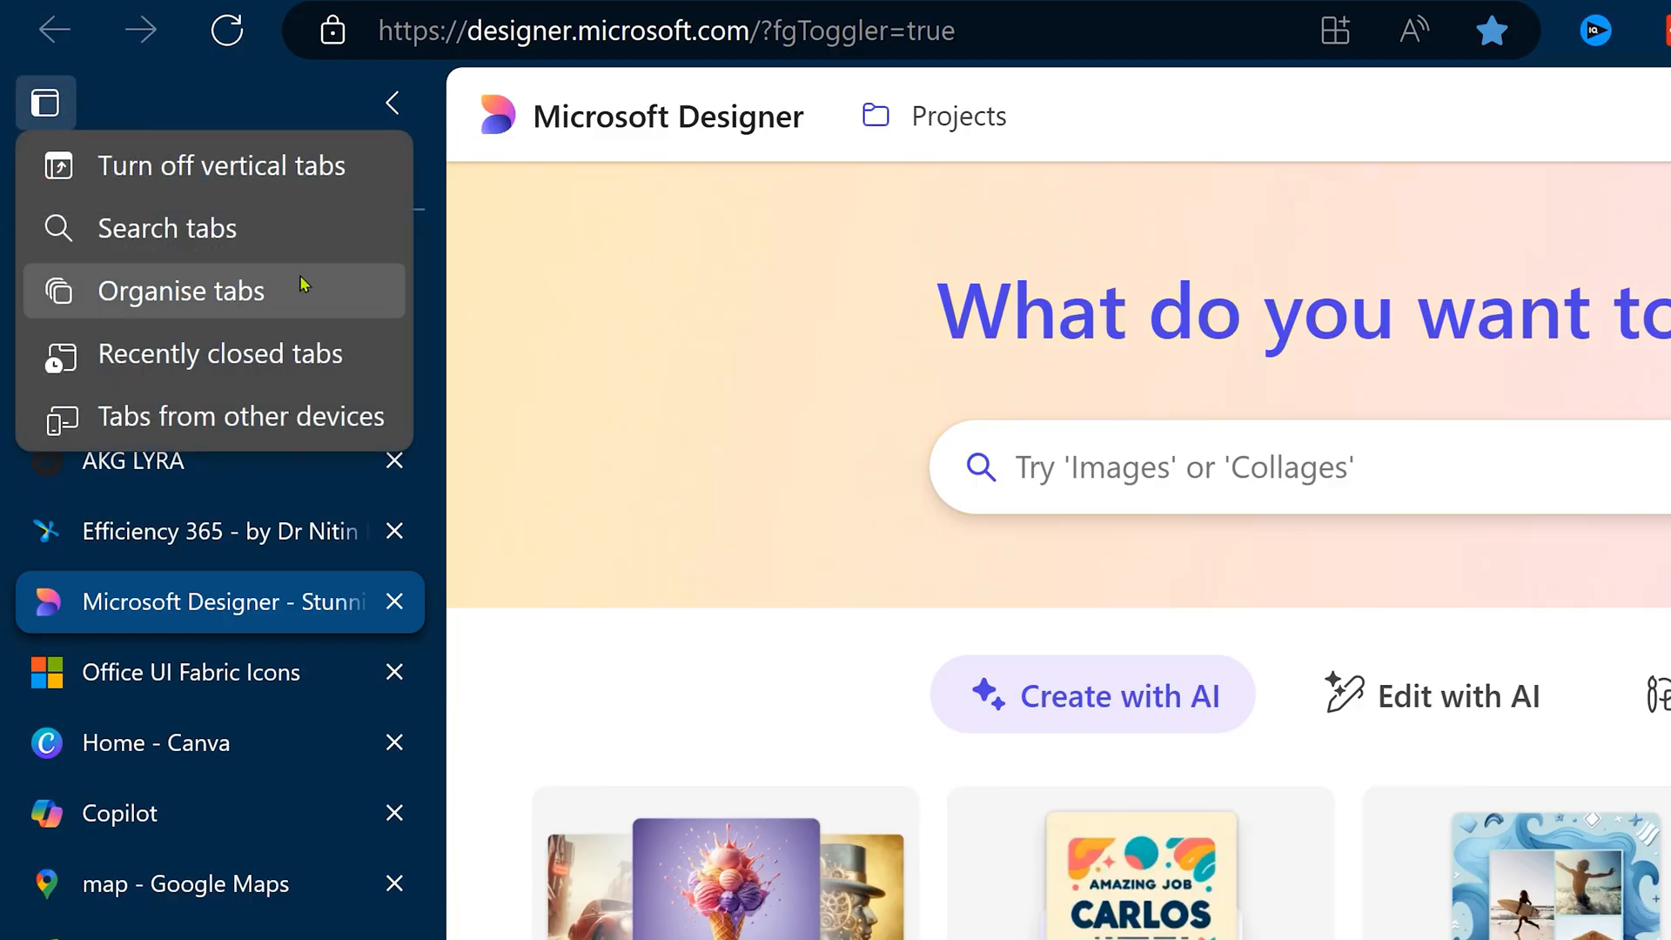
pyautogui.click(181, 291)
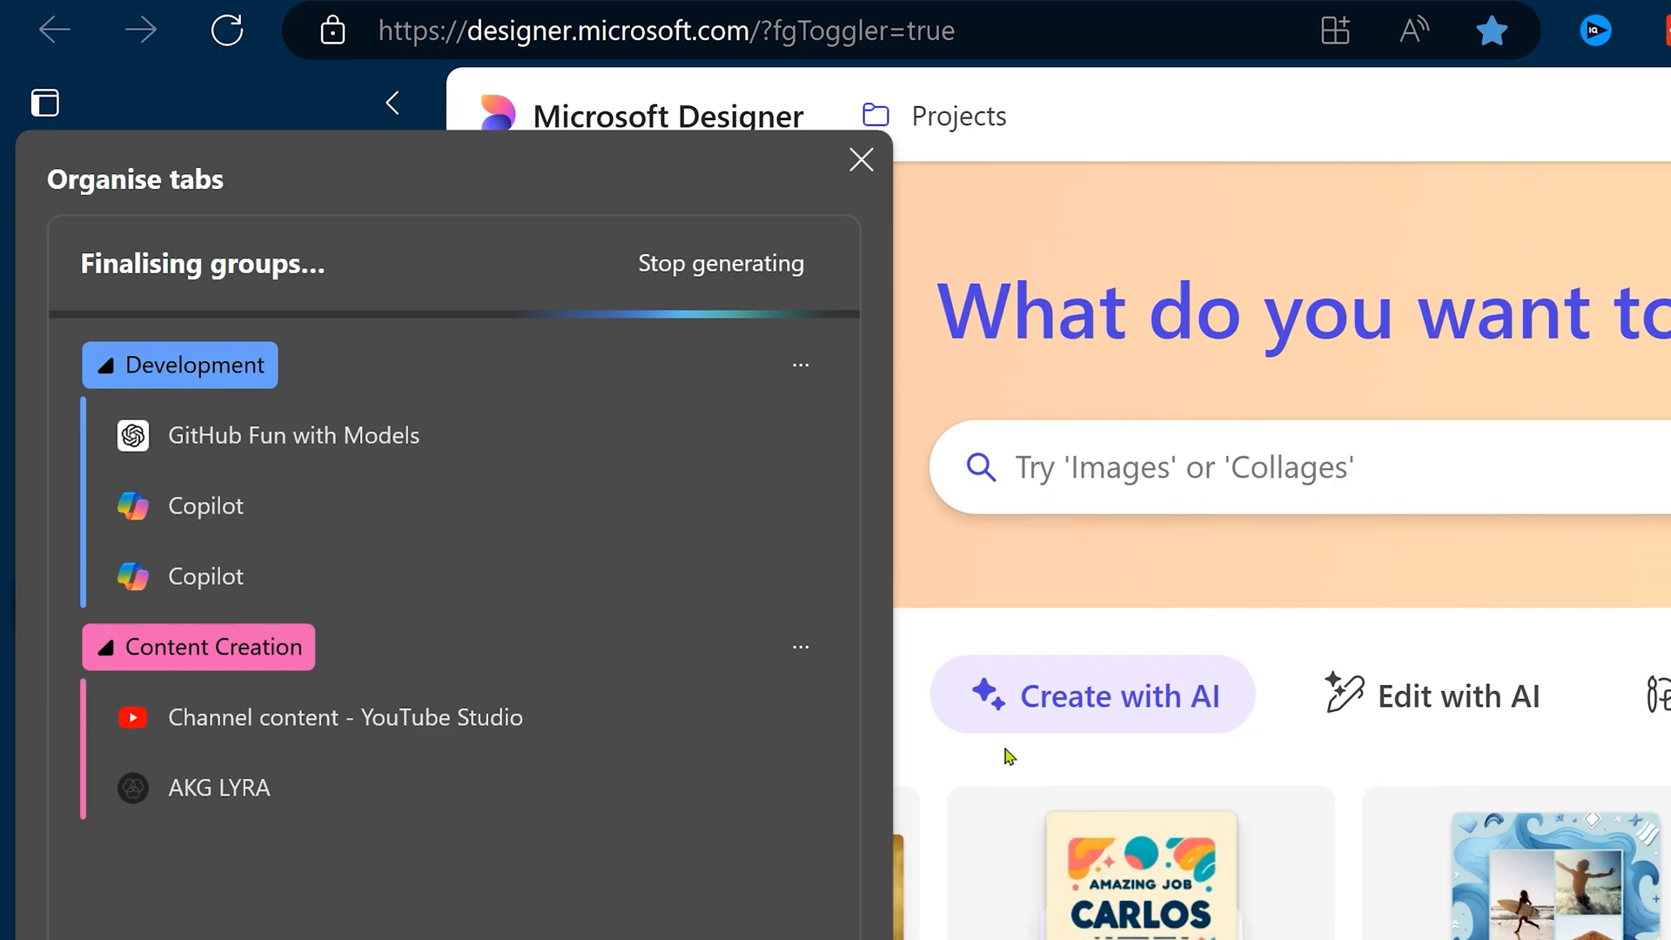